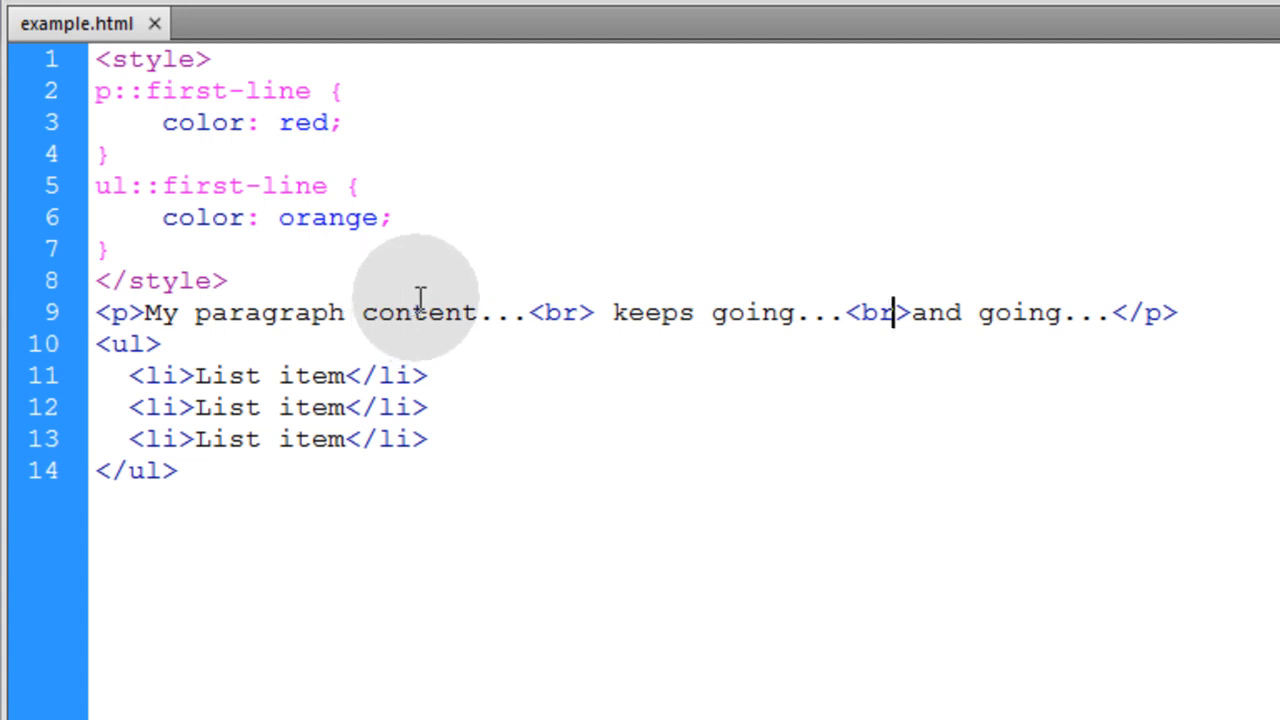
Review the list ::first-line selector, then inspect a word in the red first line in Chrome.
left_click(128, 344)
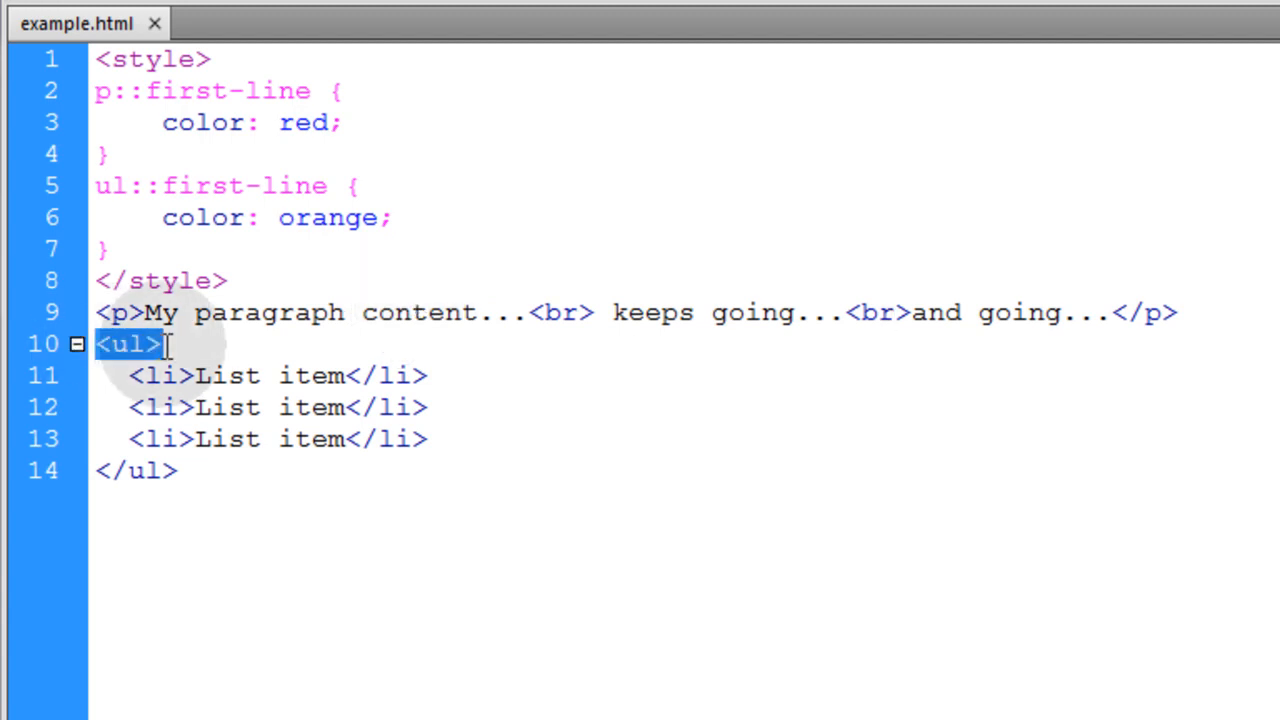
left_click_drag(130, 376, 440, 438)
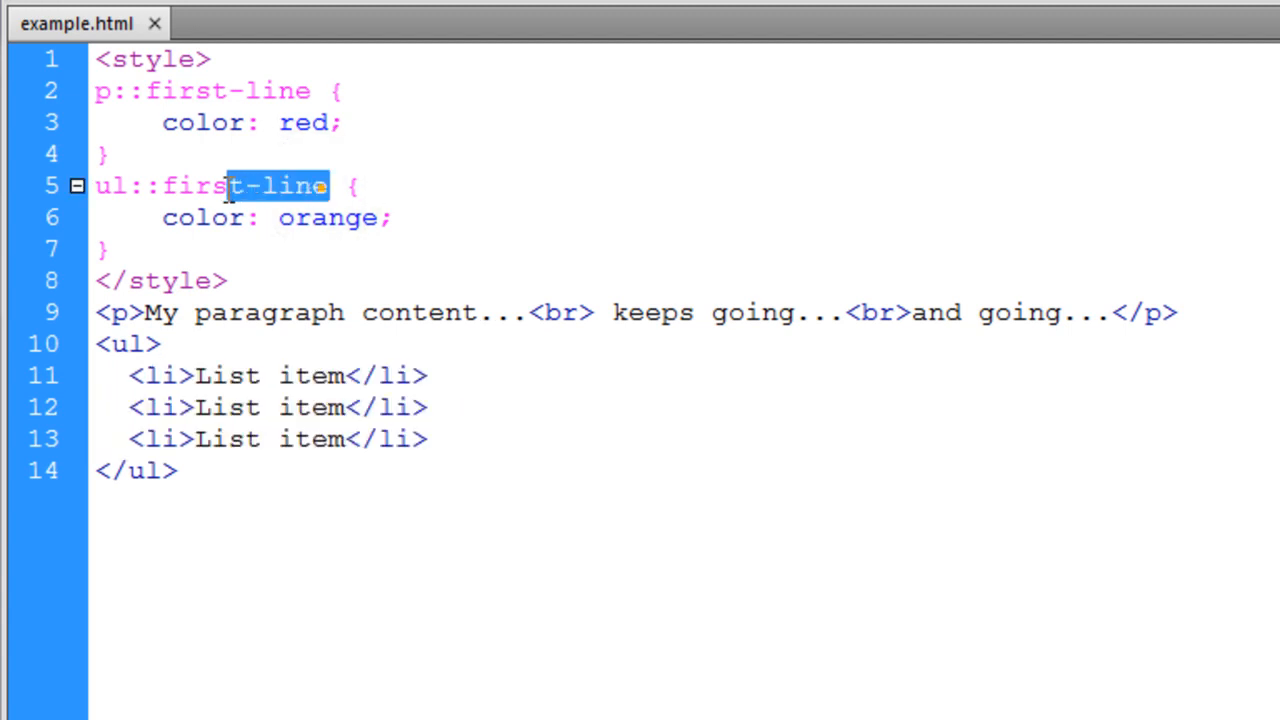
double_click(244, 186)
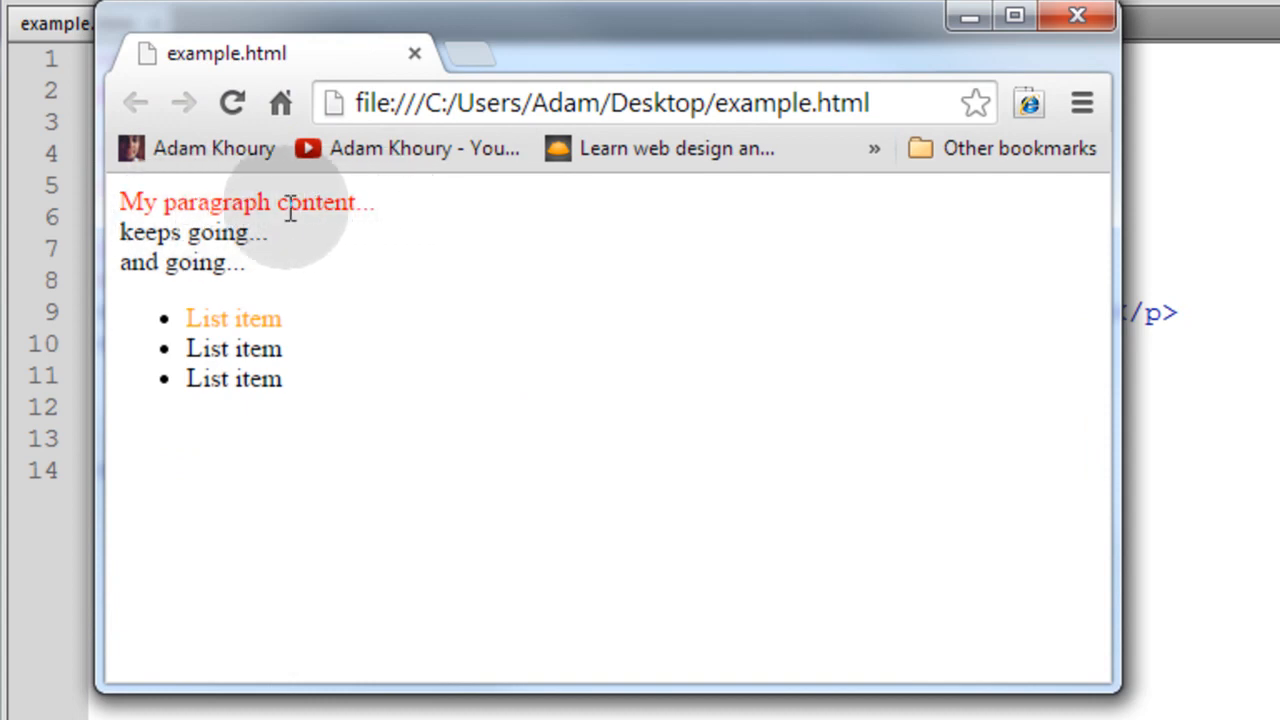
double_click(232, 318)
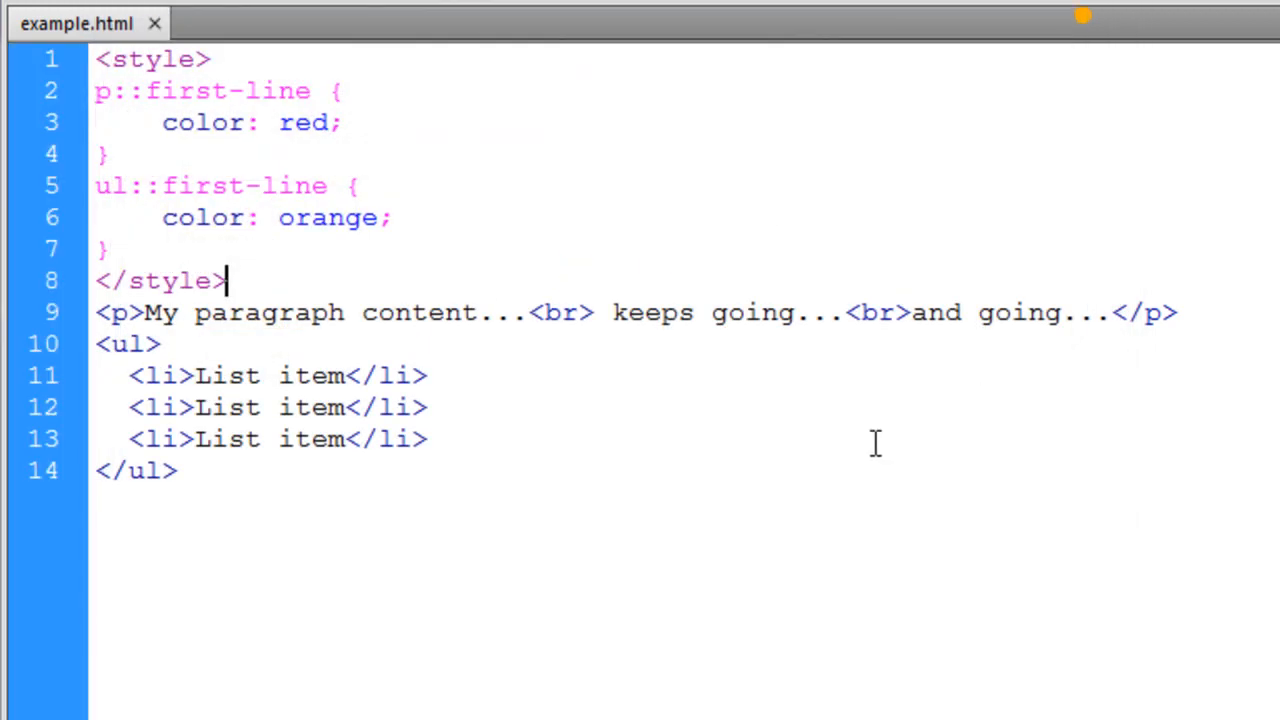
Rewrite the rule as p::first-letter with font-size 24px and color #09C above two paragraphs.
double_click(230, 92)
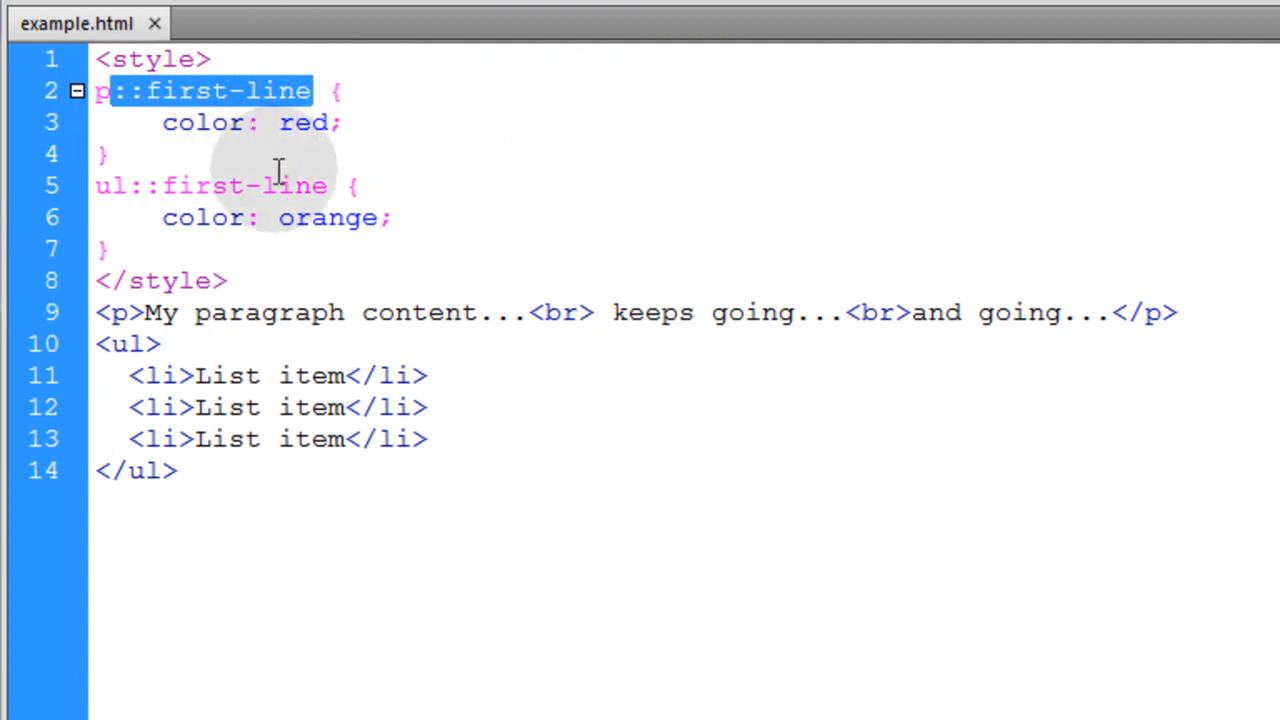
mouse_move(390, 176)
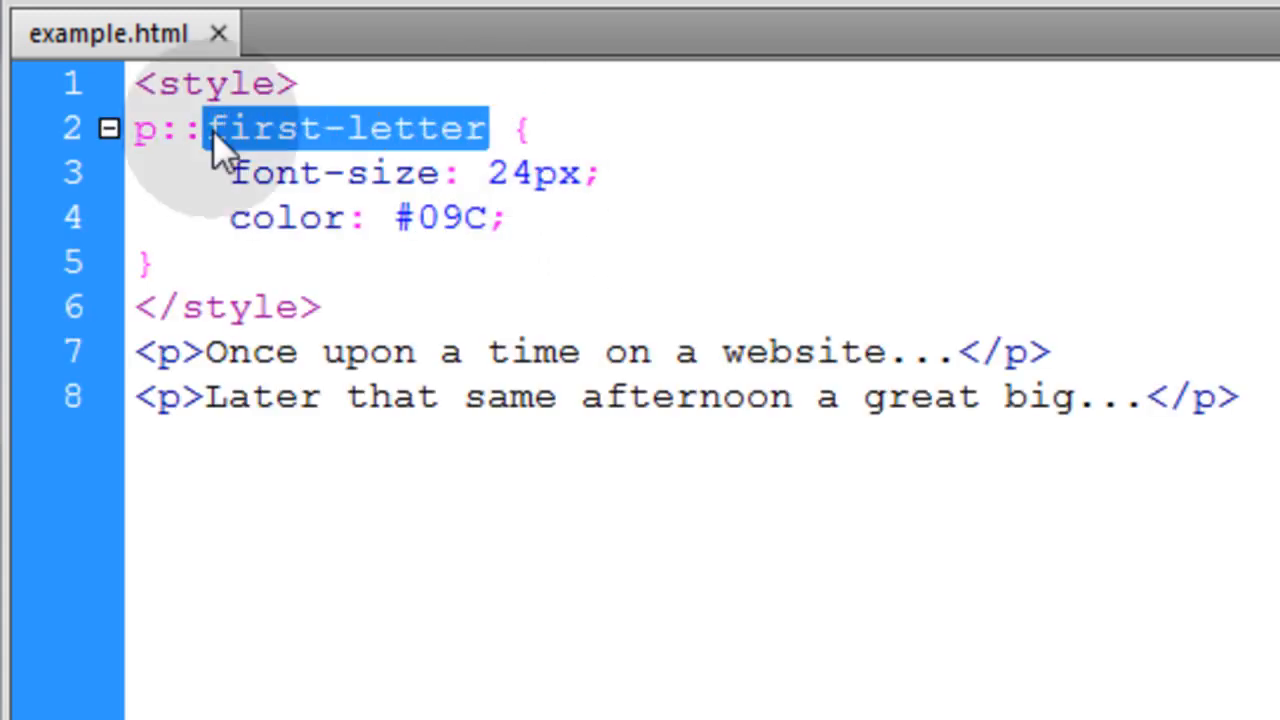
mouse_move(470, 218)
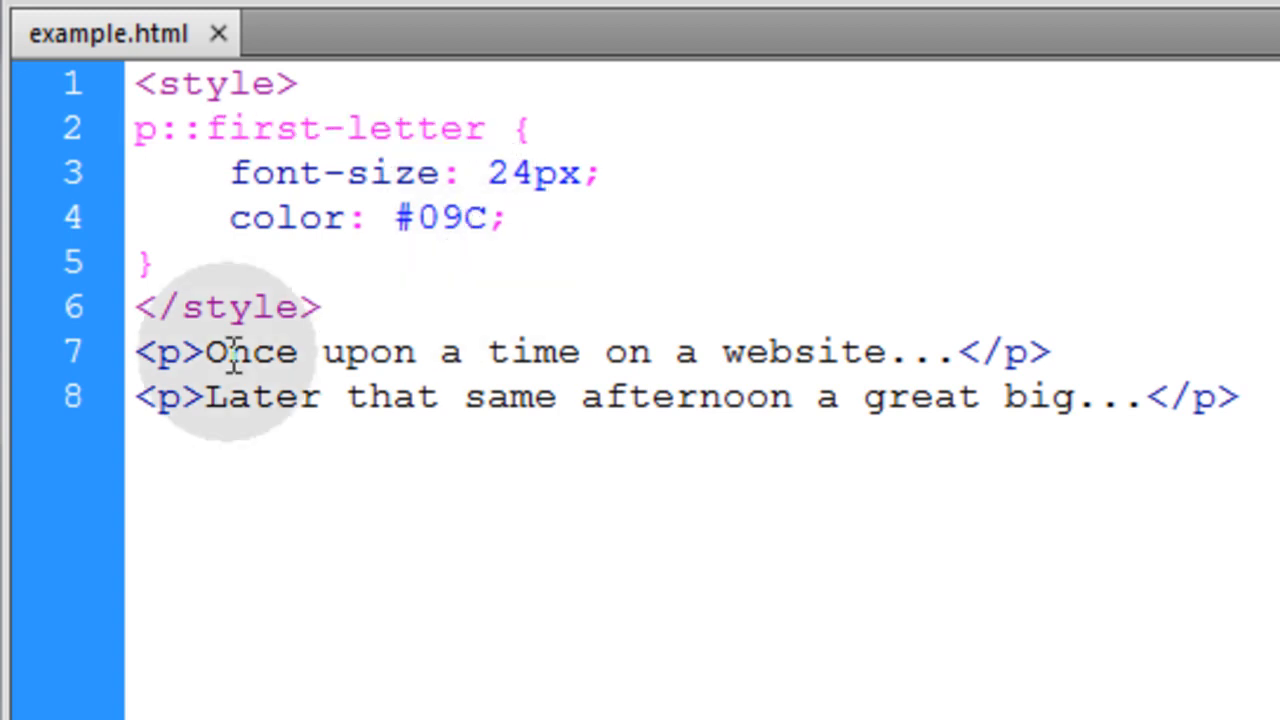
left_click_drag(204, 352, 480, 352)
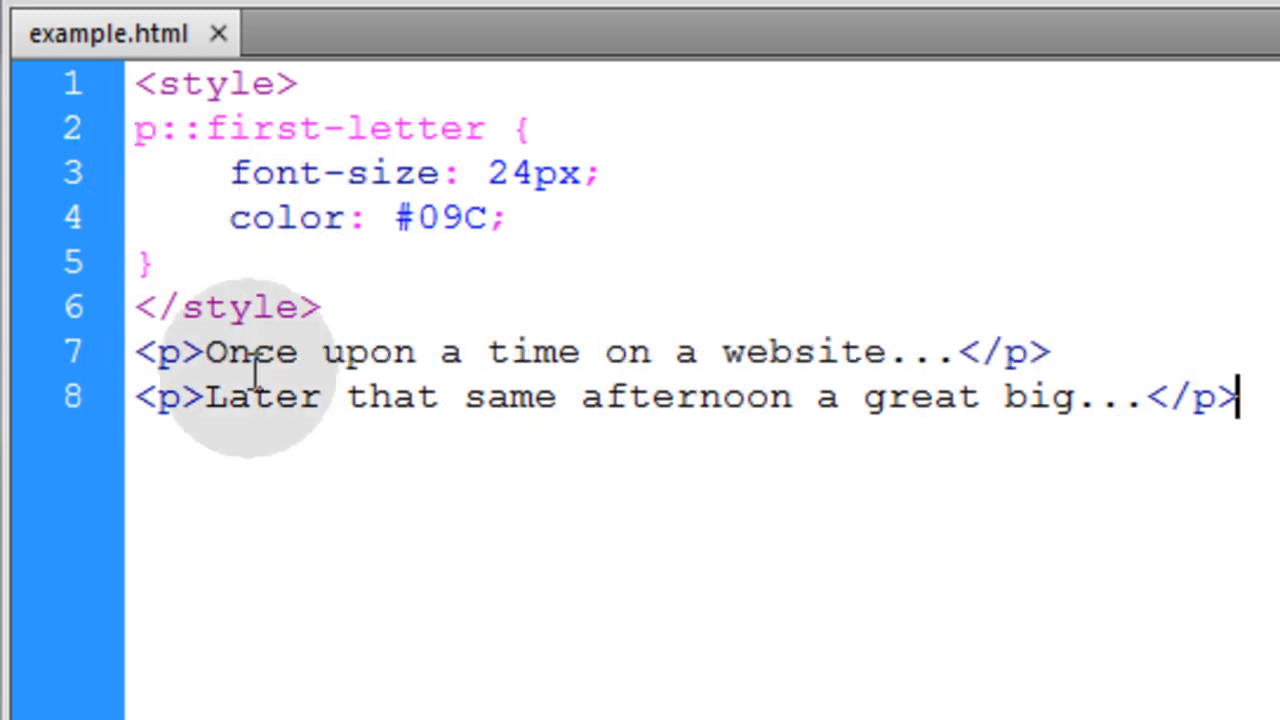
mouse_move(1256, 420)
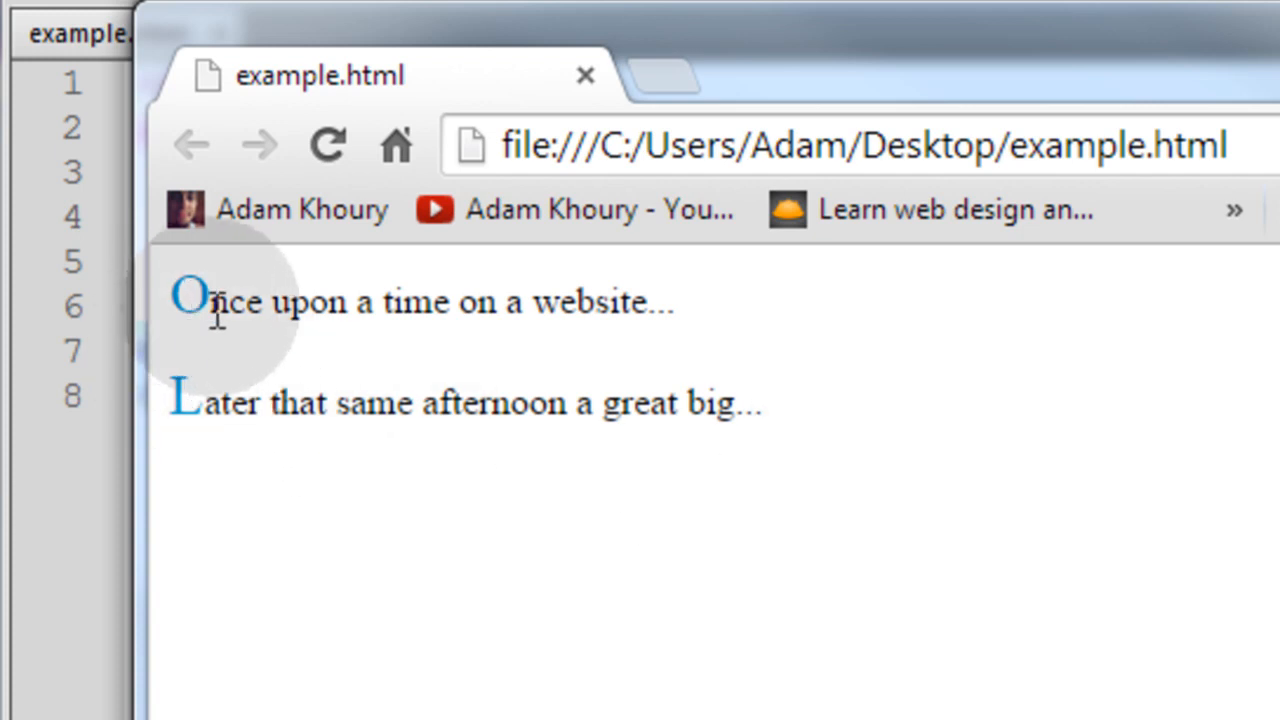
mouse_move(904, 470)
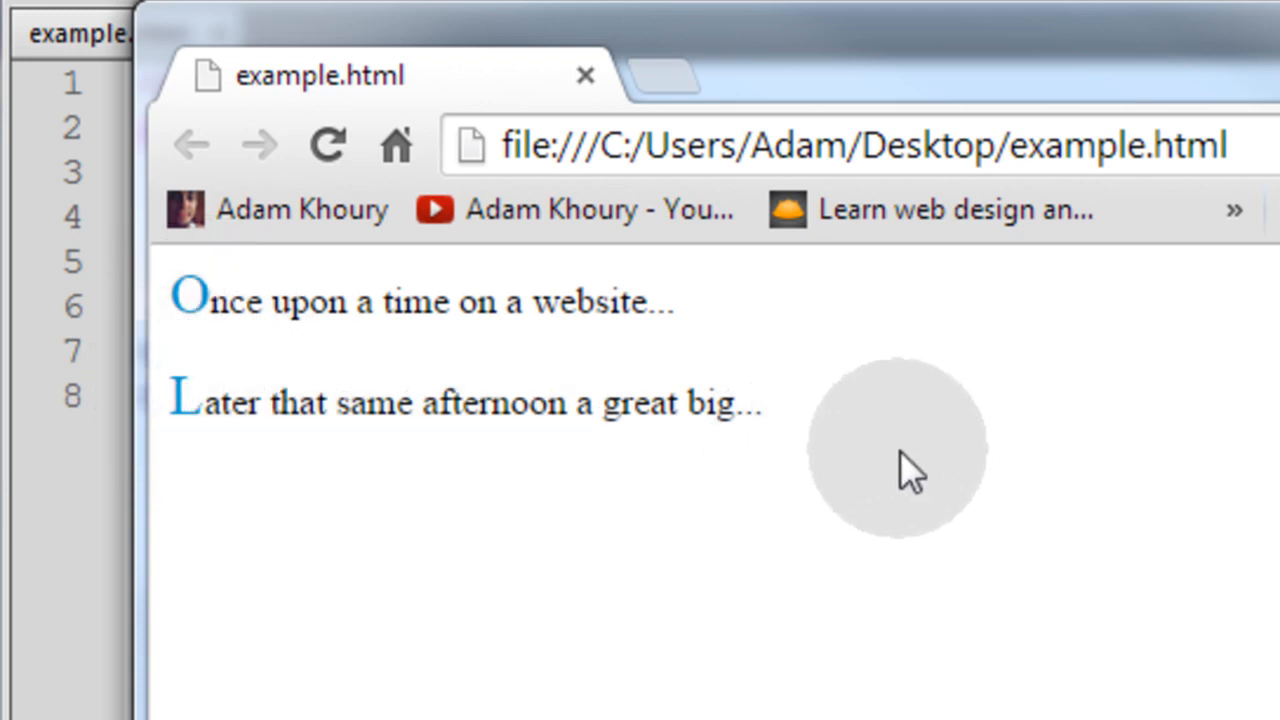
mouse_move(216, 316)
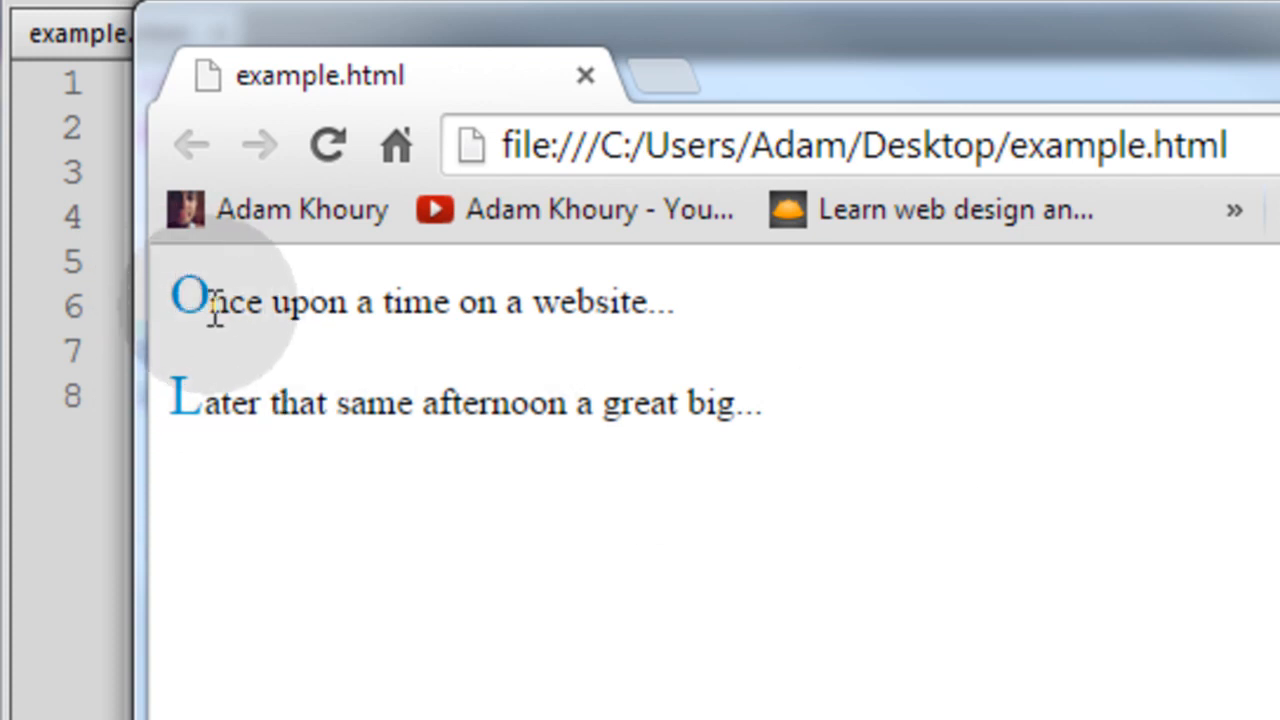
mouse_move(264, 300)
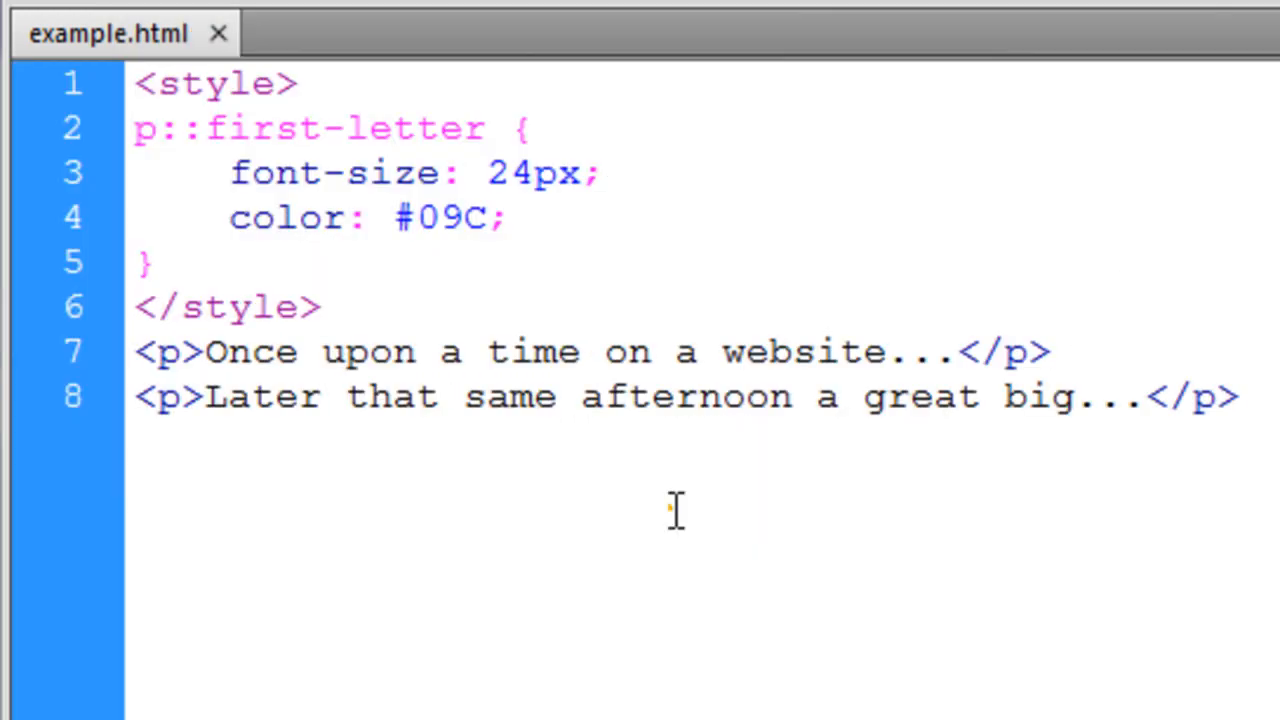
Rewrite the rule as p::before with content "String ... " above four paragraphs.
left_click(1238, 396)
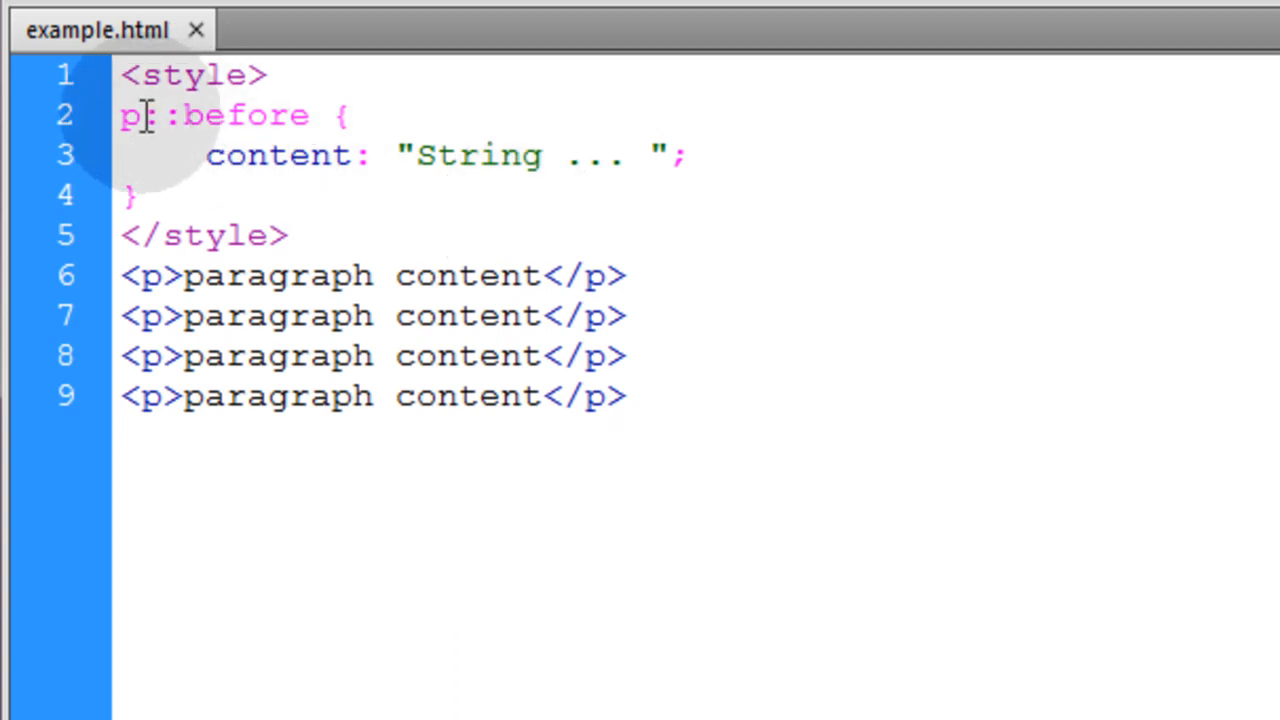
double_click(130, 116)
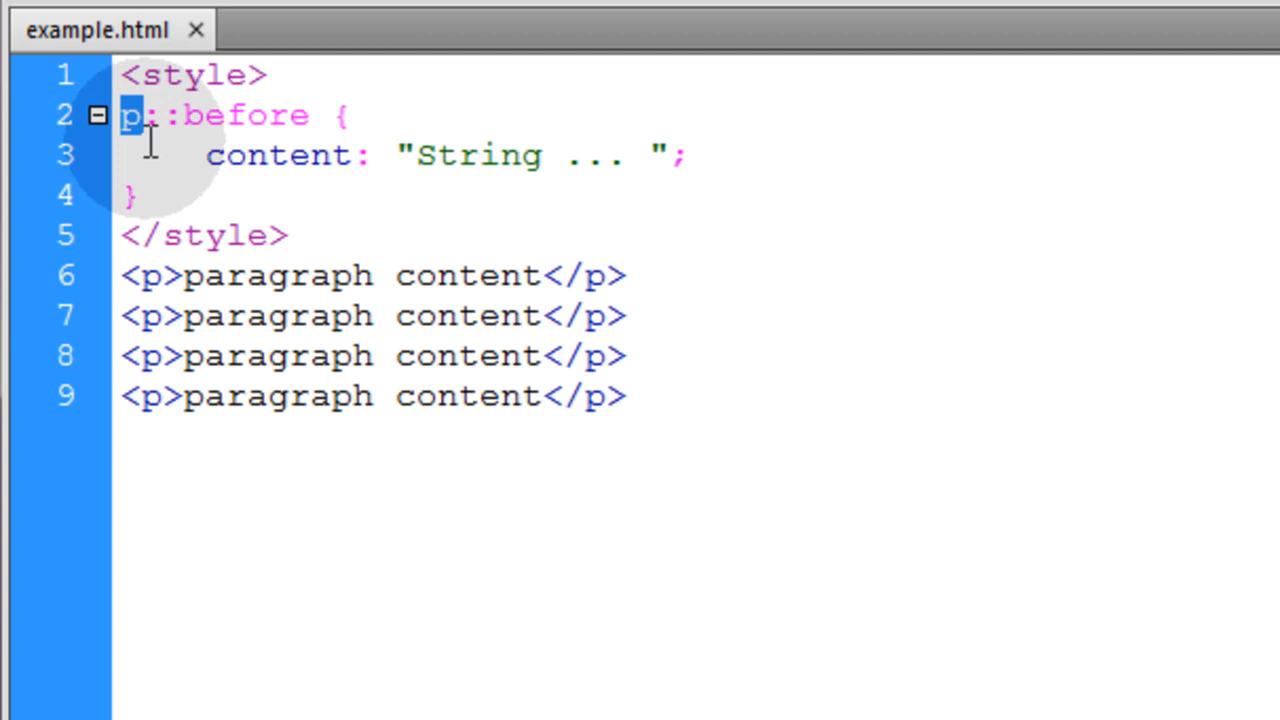
mouse_move(250, 124)
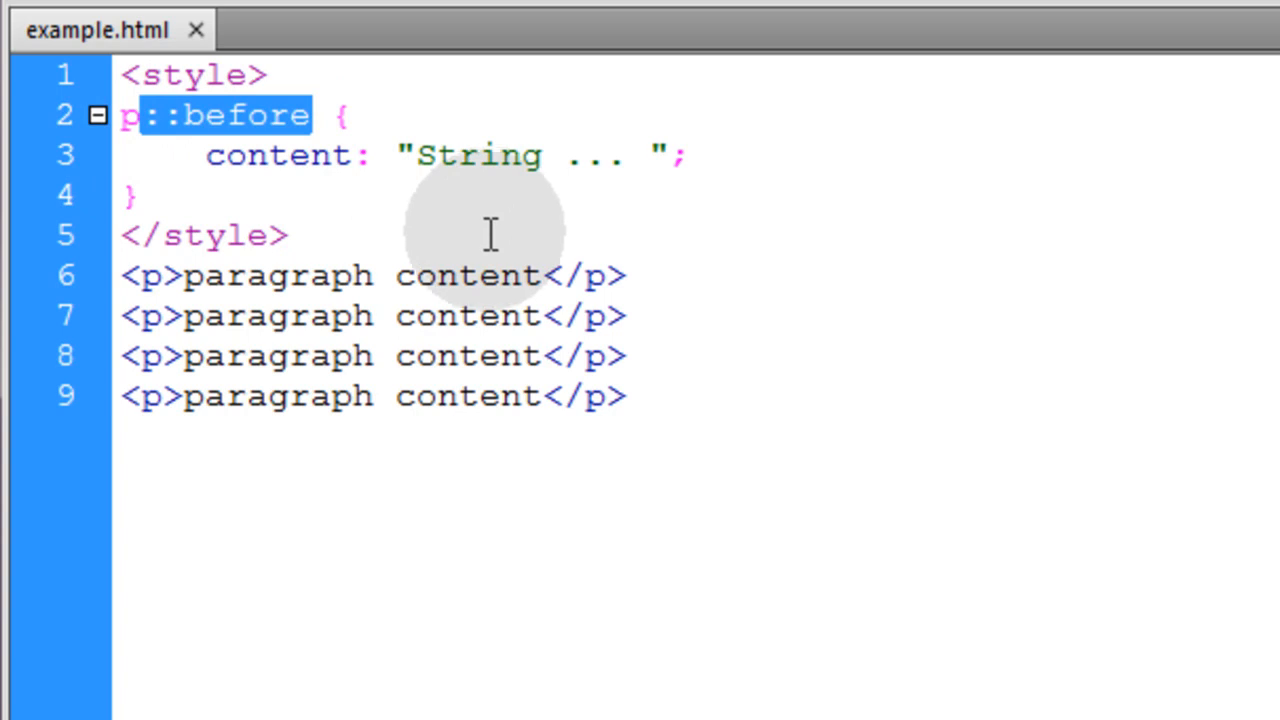
left_click(216, 156)
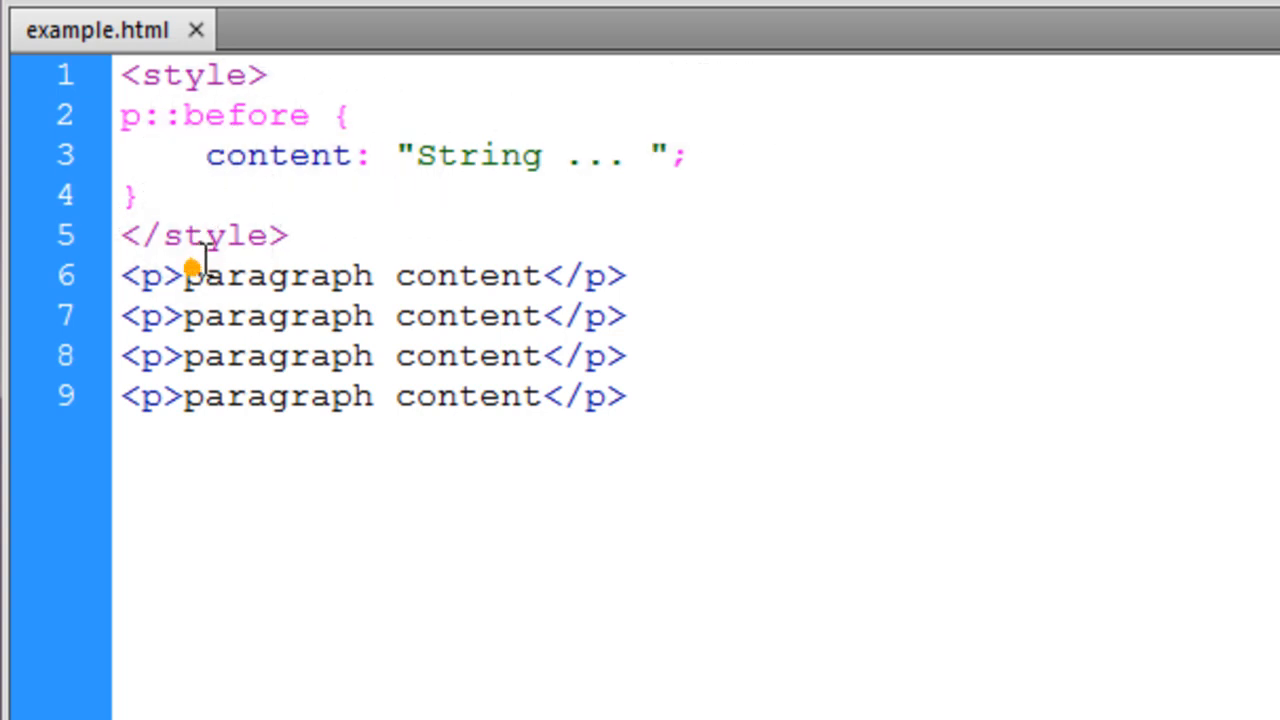
mouse_move(256, 276)
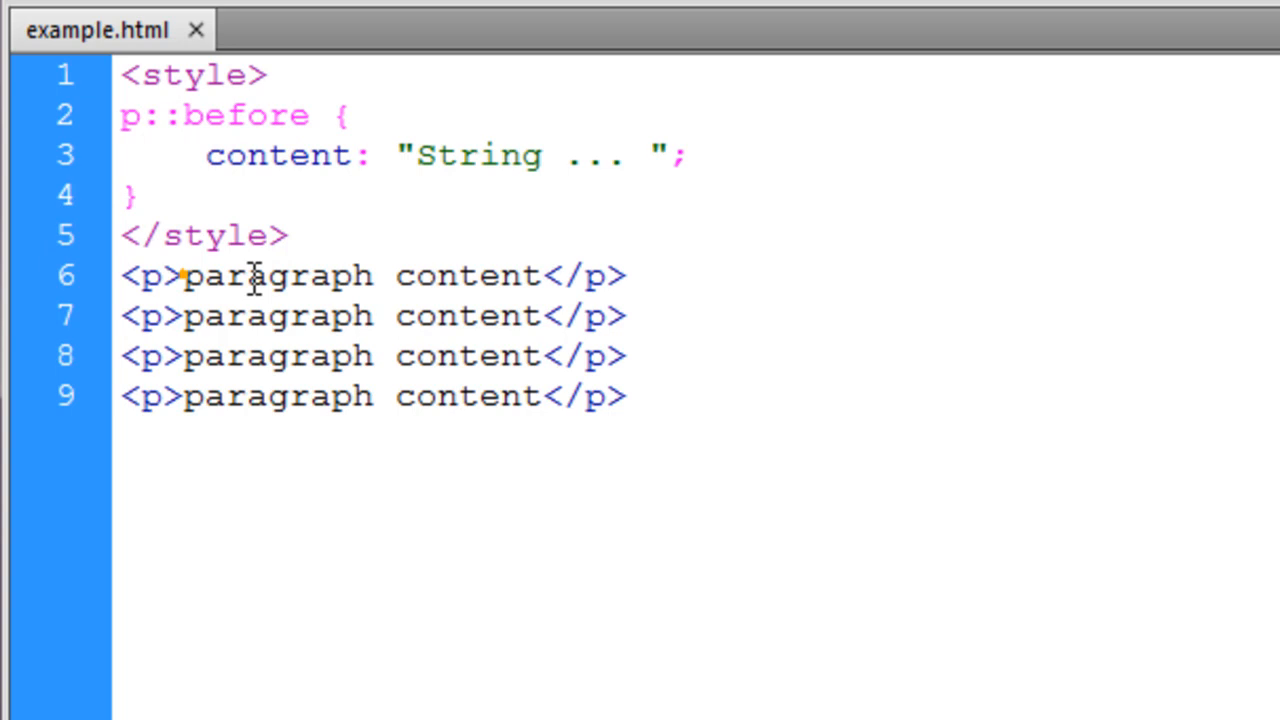
type("\"  \"")
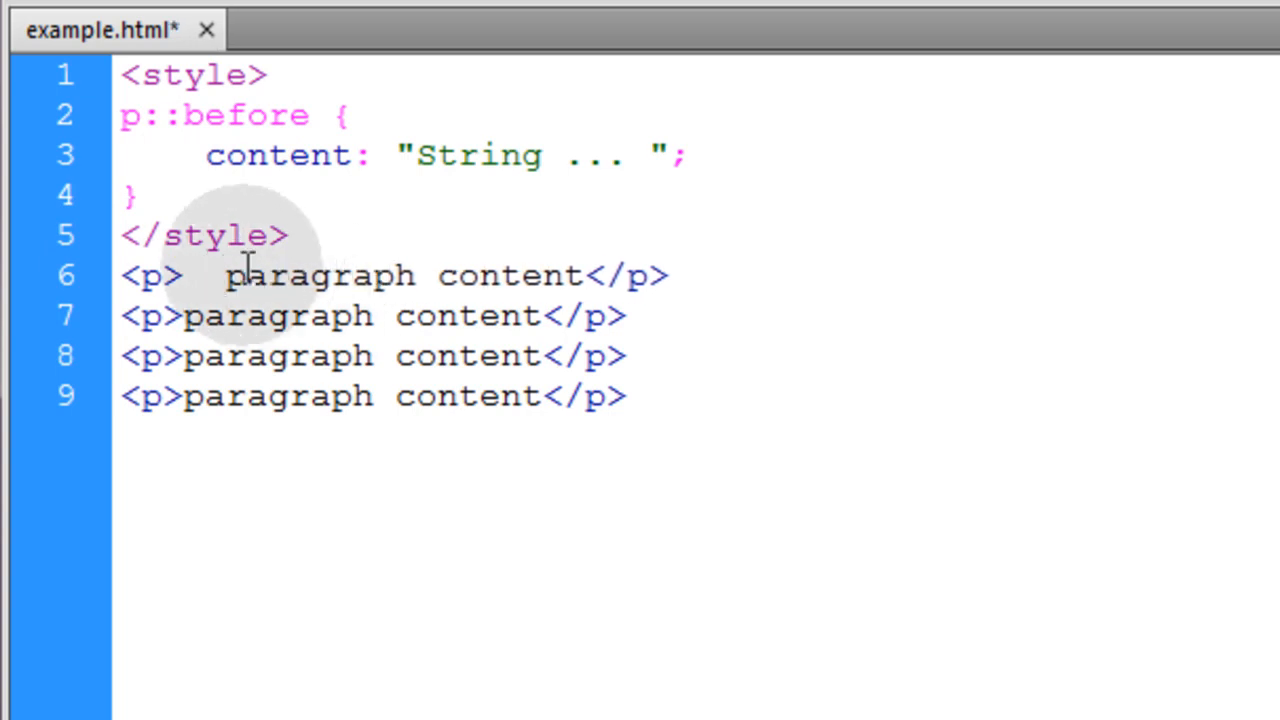
key("Backspace")
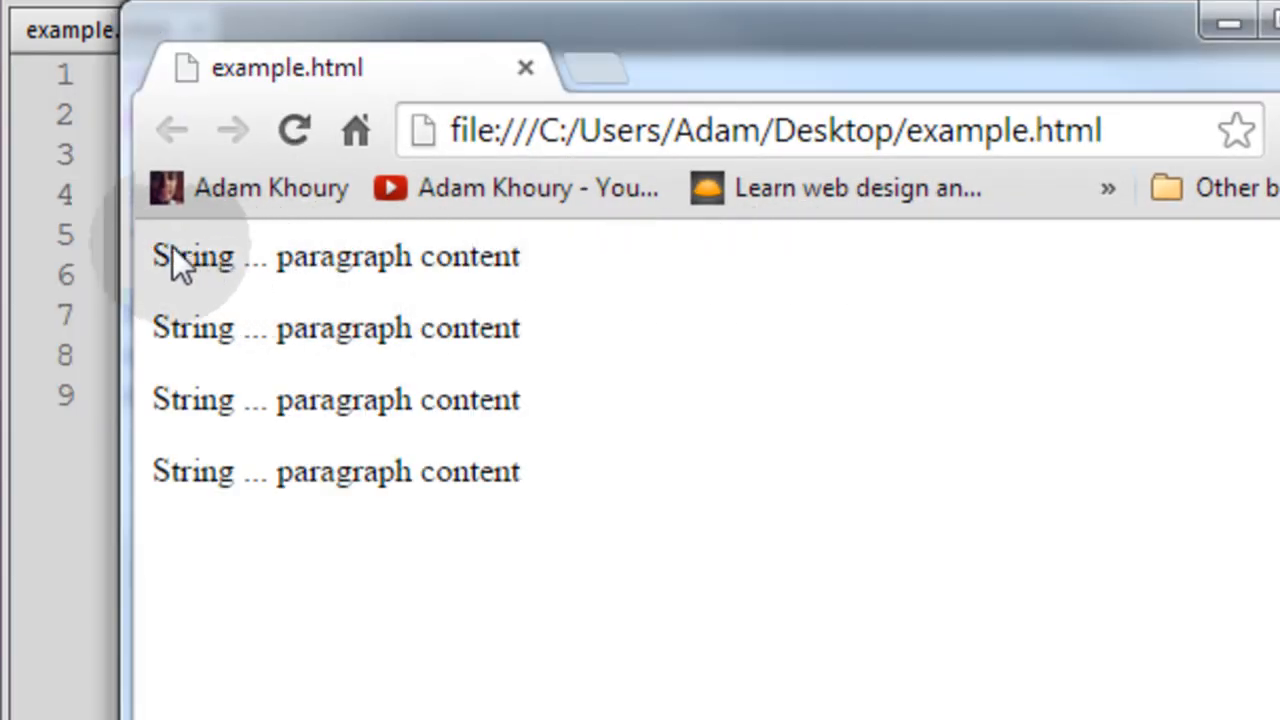
mouse_move(280, 280)
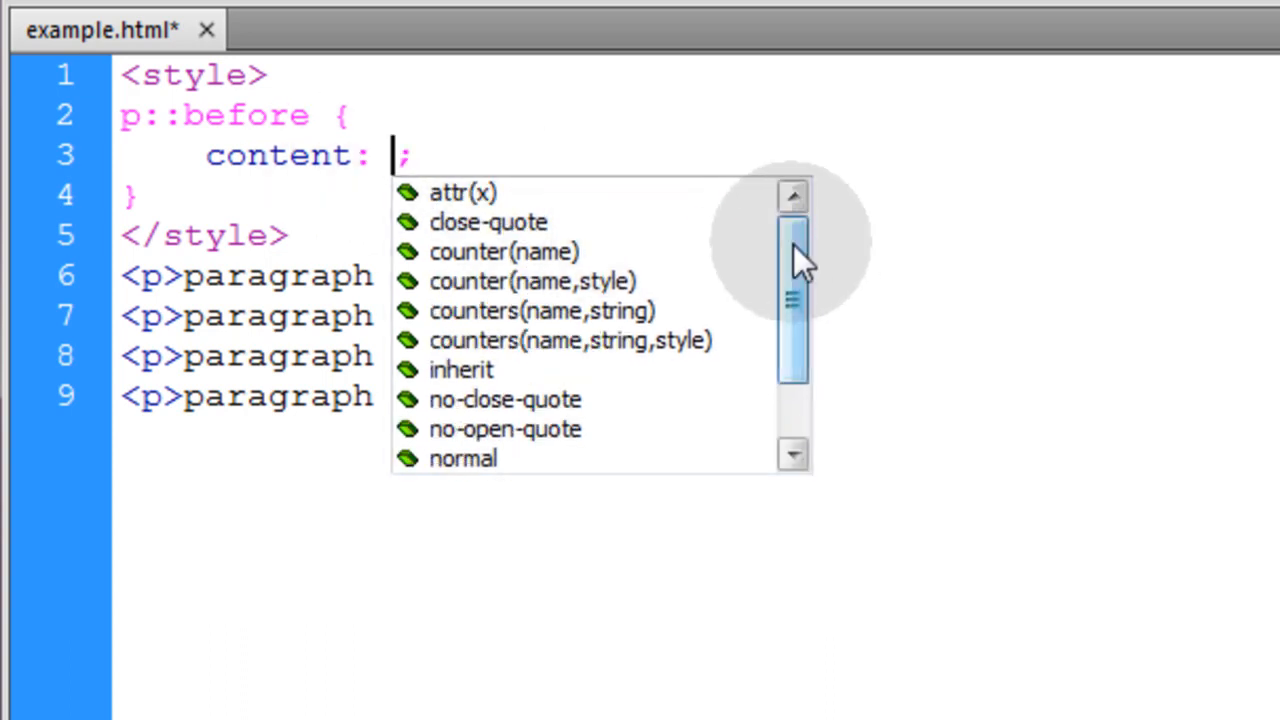
type("\"String ...\"")
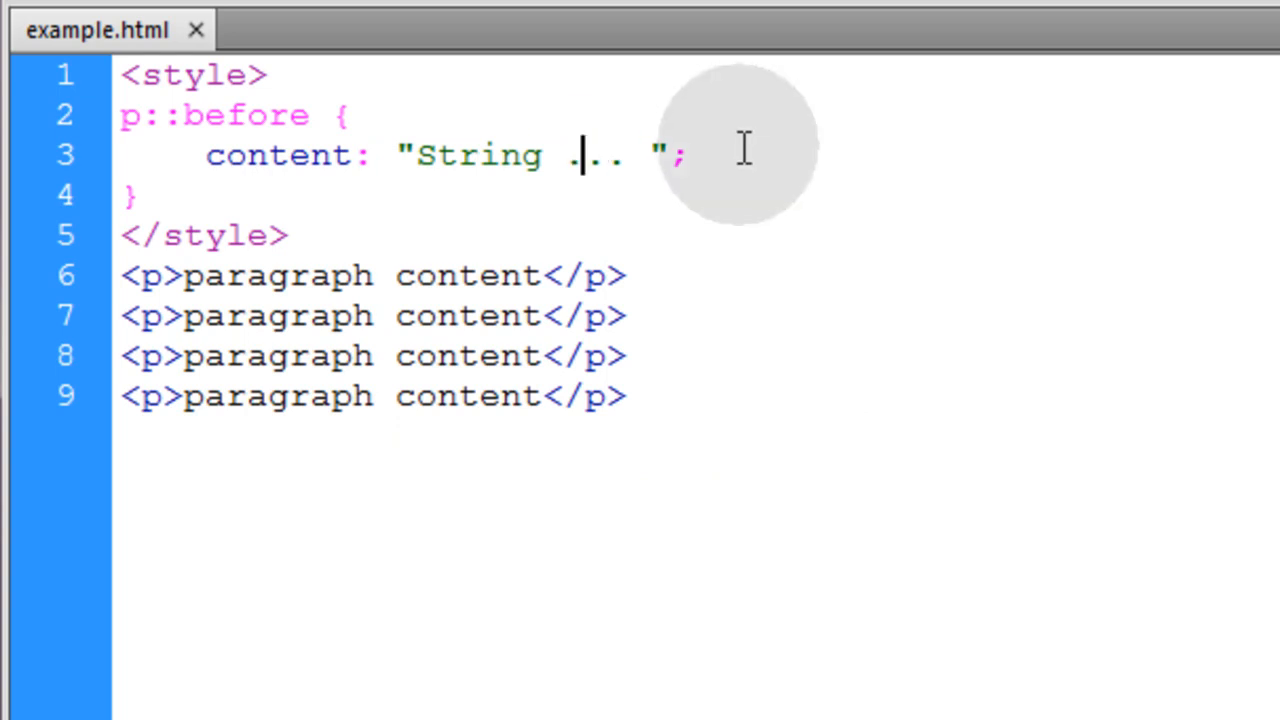
mouse_move(722, 188)
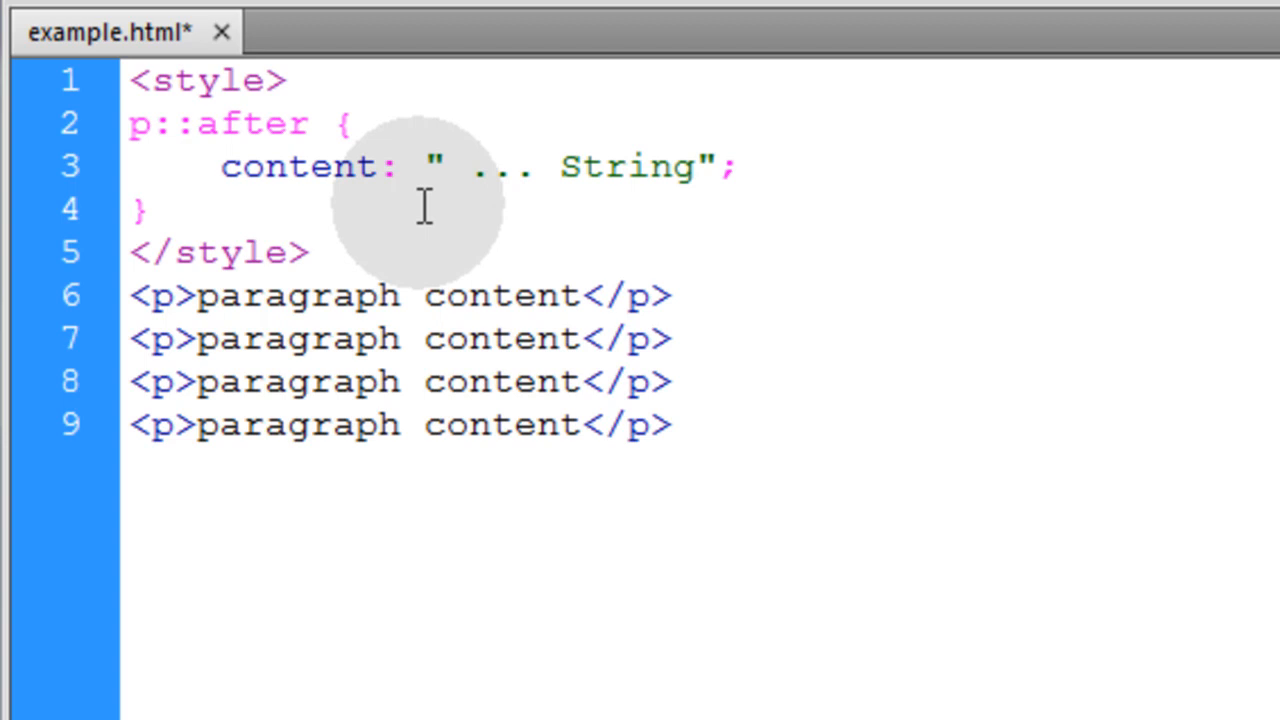
Change the selector to p::after with content " ... String" and highlight the appended value.
left_click(670, 424)
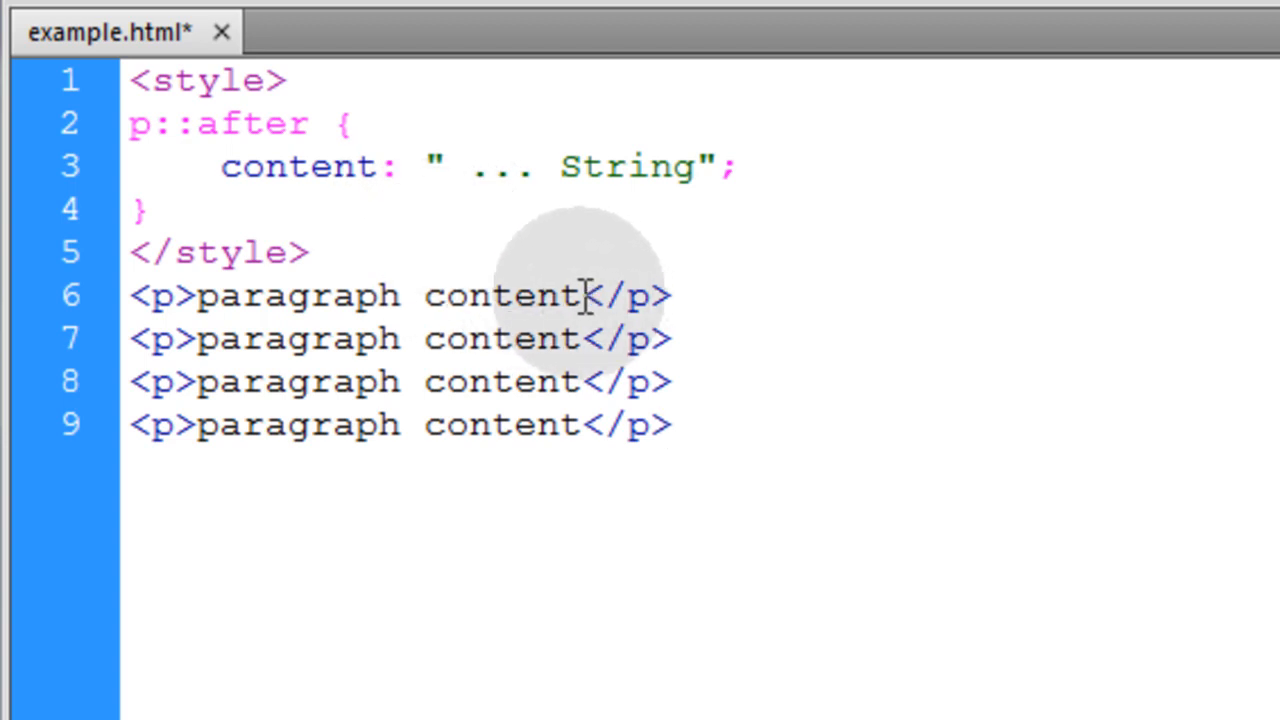
double_click(490, 296)
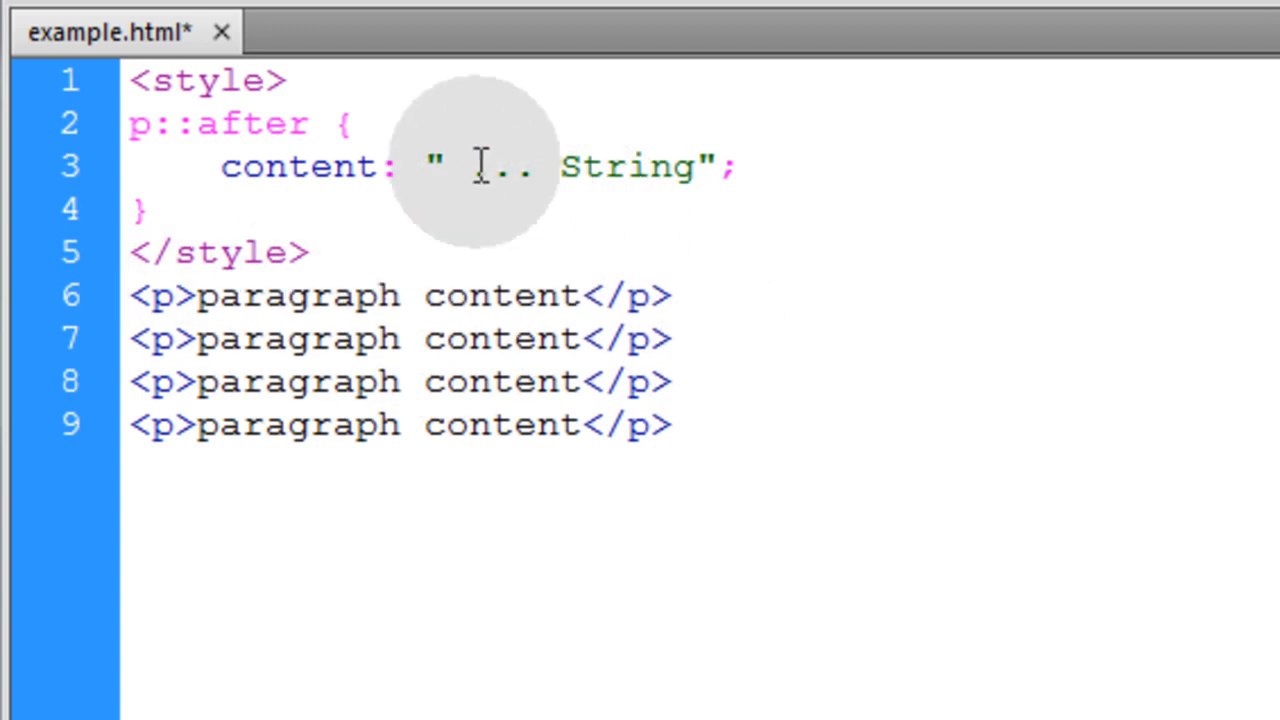
left_click_drag(444, 168, 700, 168)
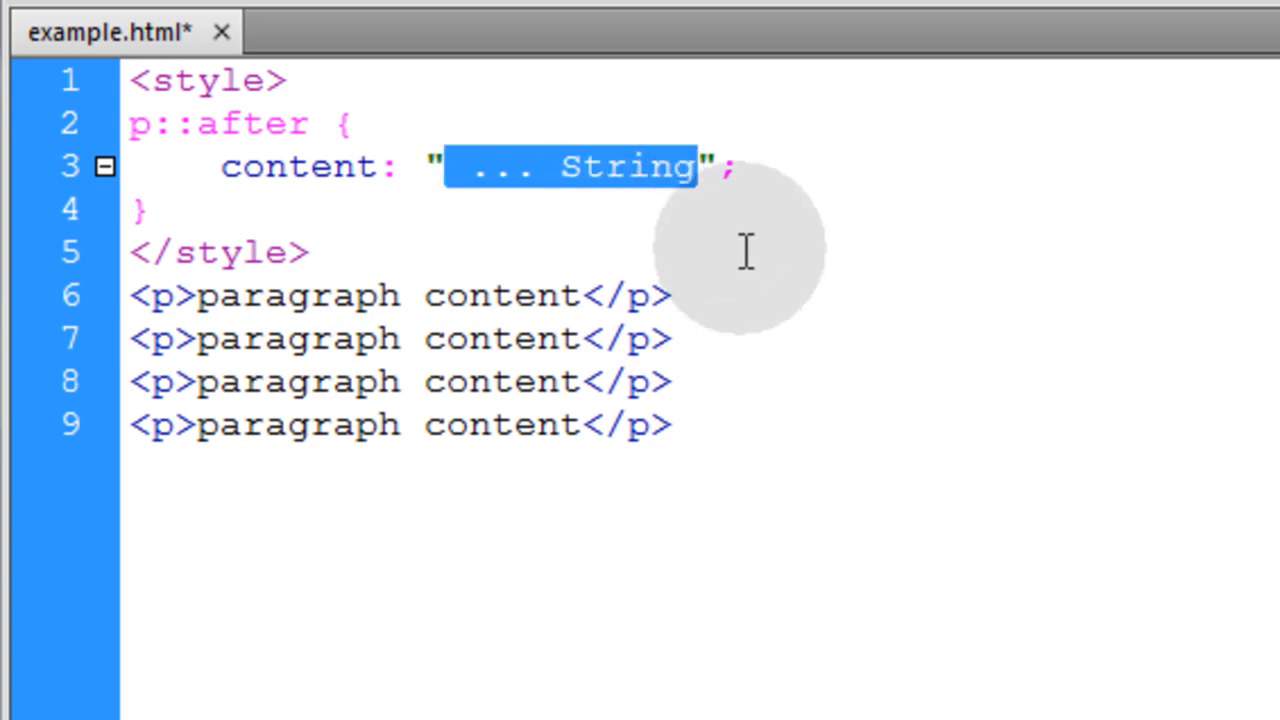